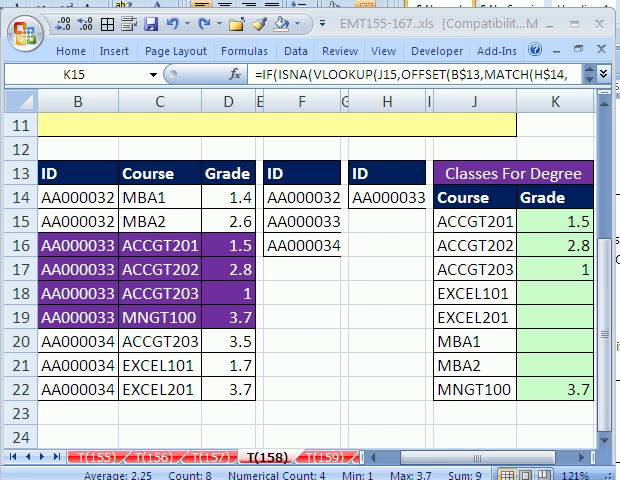
{"action": "mouse_move", "coordinate": [395, 237]}
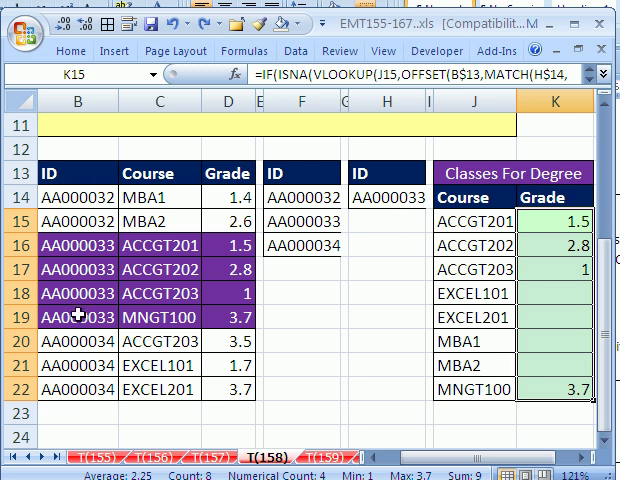
{"action": "mouse_move", "coordinate": [195, 288]}
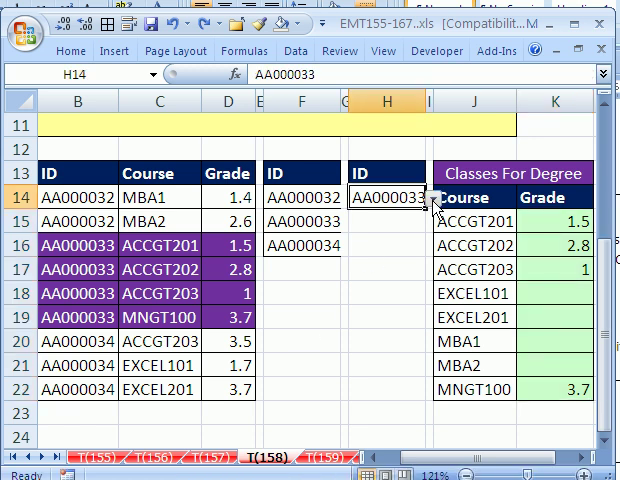
Switch the H14 student ID to AA000032, then AA000034, then reopen the ID list.
{"action": "left_click", "coordinate": [431, 190]}
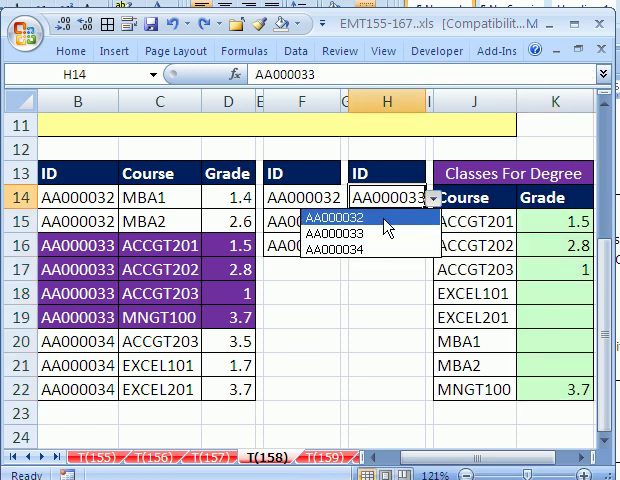
{"action": "left_click", "coordinate": [345, 216]}
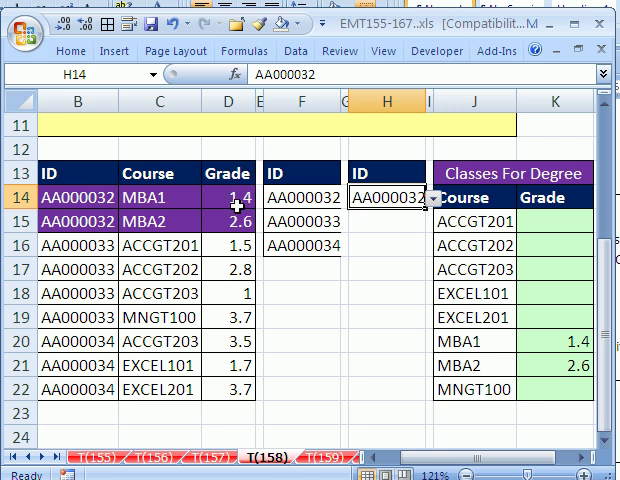
{"action": "left_click", "coordinate": [434, 199]}
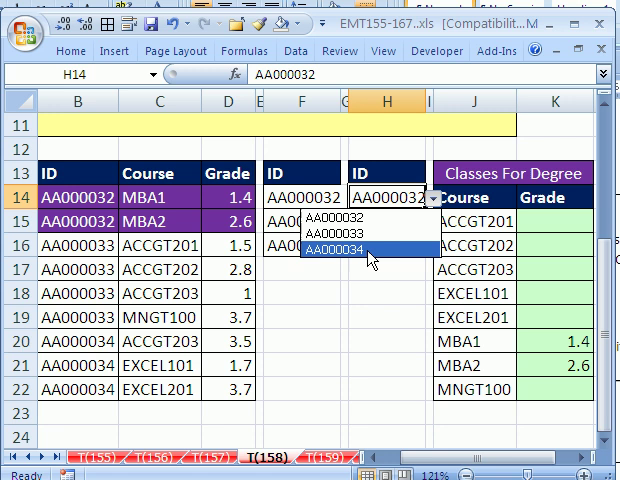
{"action": "left_click", "coordinate": [366, 249]}
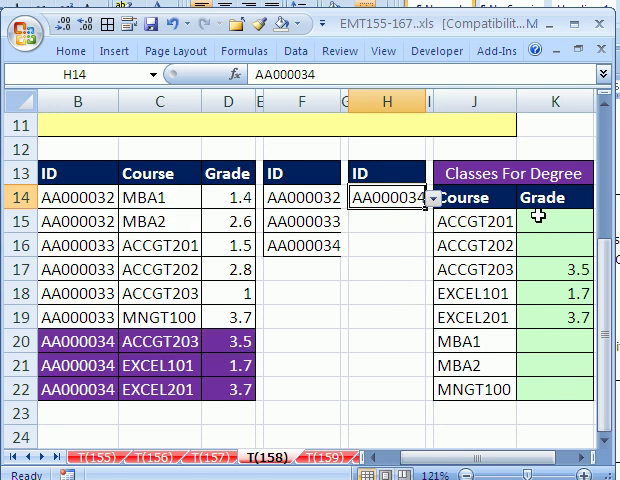
{"action": "mouse_move", "coordinate": [573, 389]}
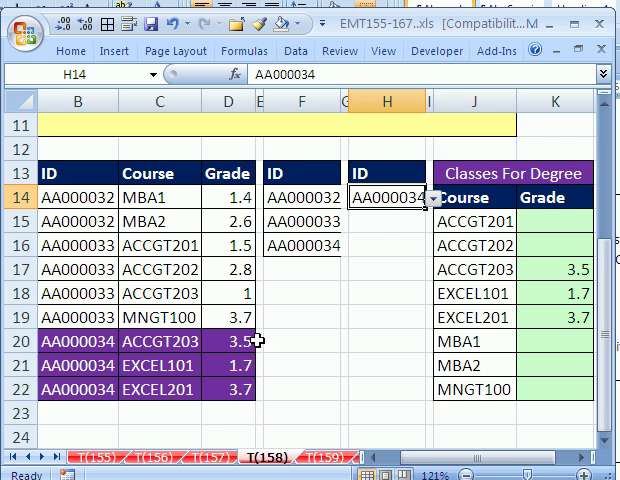
{"action": "mouse_move", "coordinate": [543, 231]}
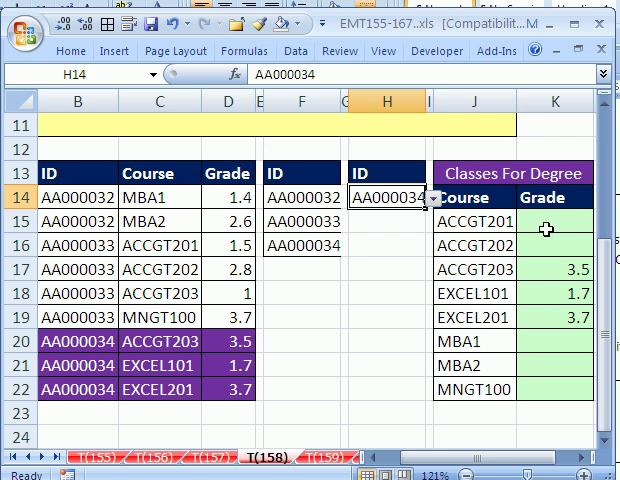
{"action": "mouse_move", "coordinate": [456, 357]}
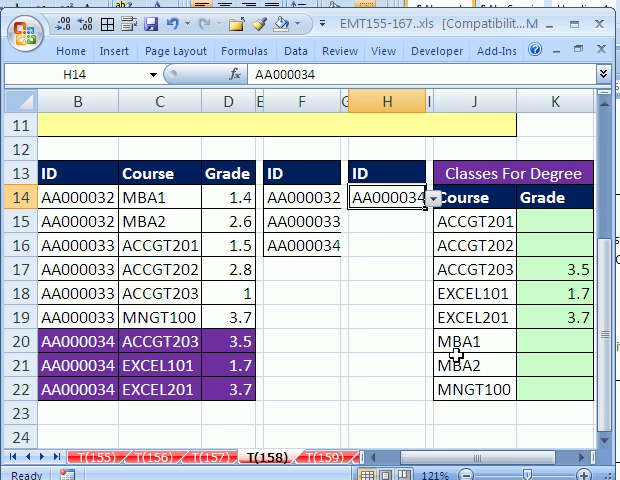
{"action": "mouse_move", "coordinate": [452, 380]}
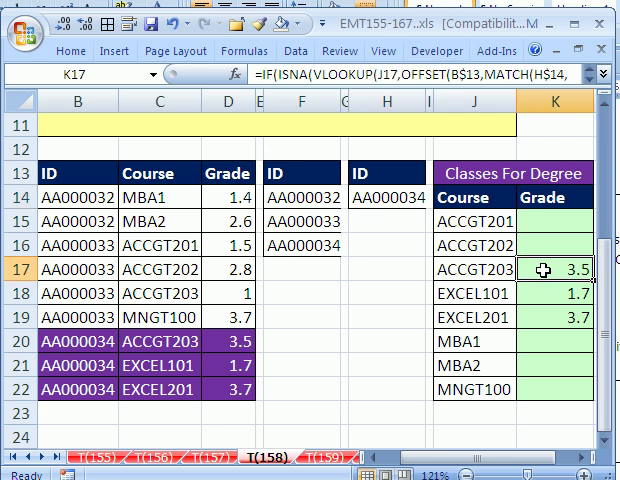
{"action": "mouse_move", "coordinate": [251, 222]}
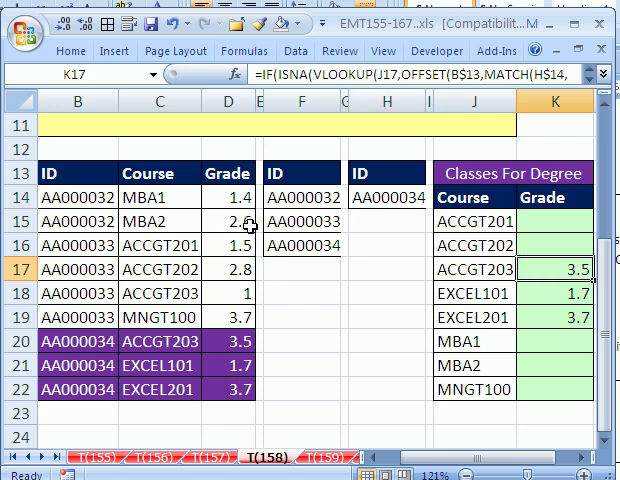
{"action": "mouse_move", "coordinate": [387, 197]}
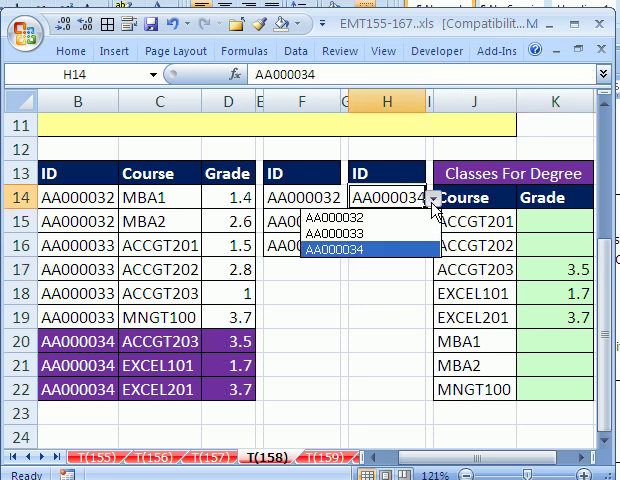
{"action": "left_click", "coordinate": [345, 231]}
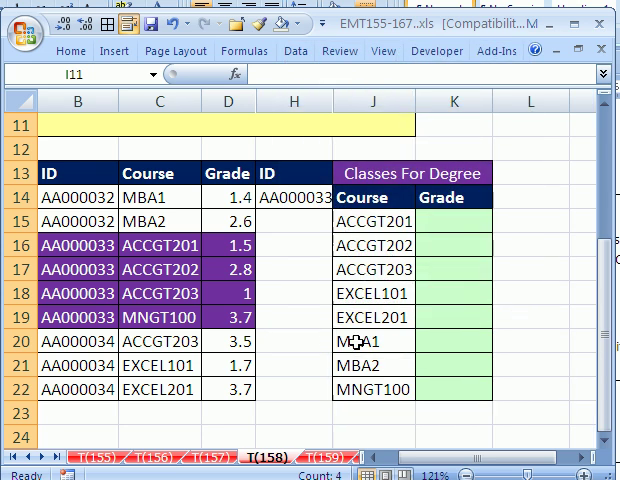
Start K15's formula as =VLOOKUP( with course cell J15 (ACCGT201) as lookup value.
{"action": "left_click", "coordinate": [454, 221]}
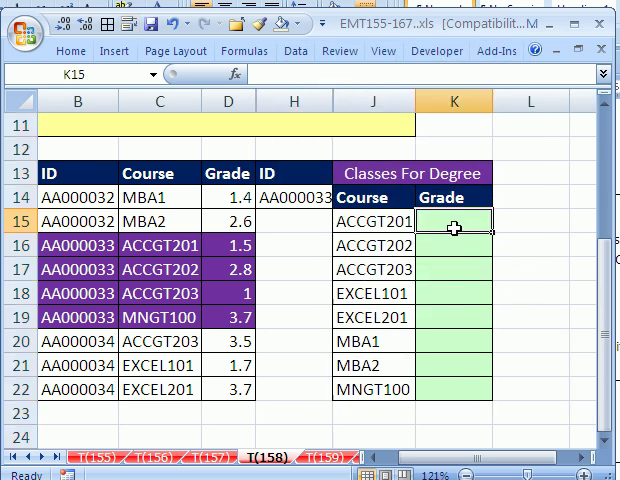
{"action": "type", "text": "="}
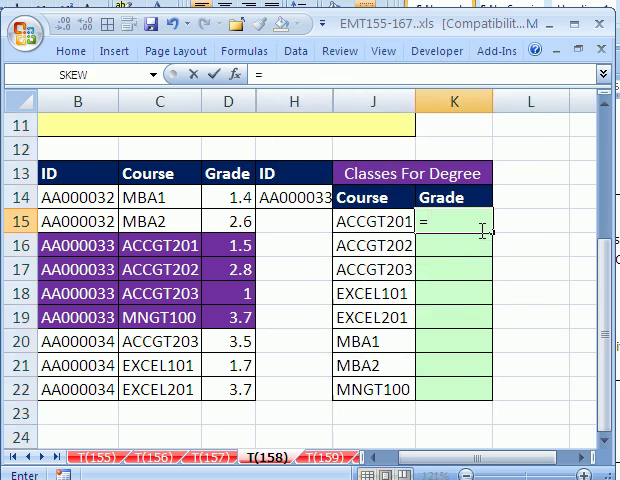
{"action": "type", "text": "VLOOKUP("}
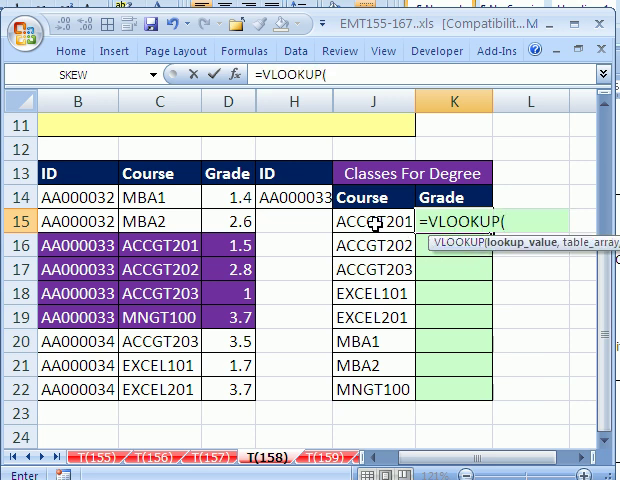
{"action": "left_click", "coordinate": [372, 218]}
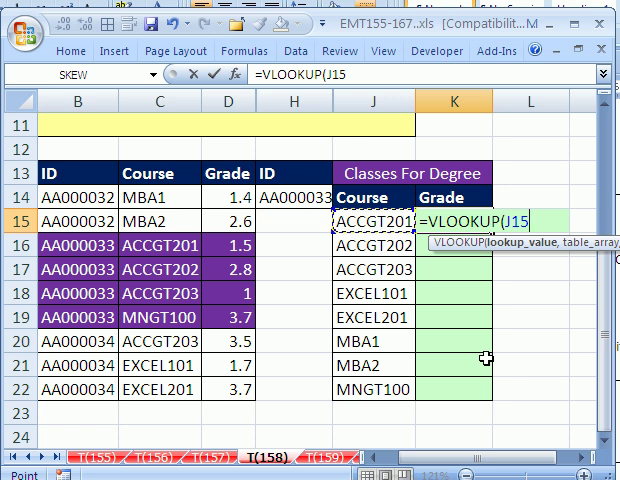
{"action": "type", "text": ","}
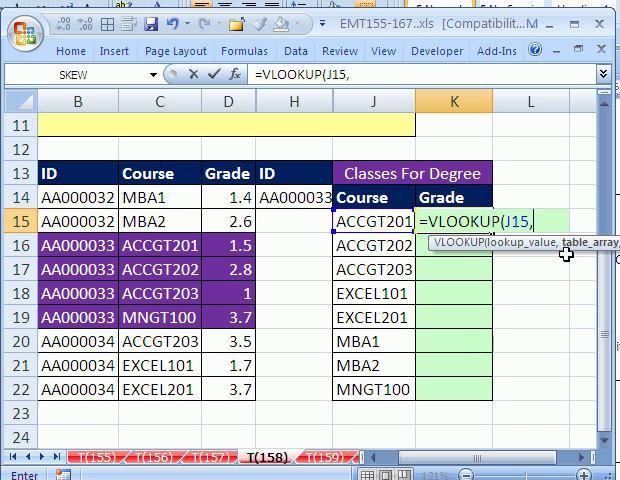
{"action": "mouse_move", "coordinate": [376, 300]}
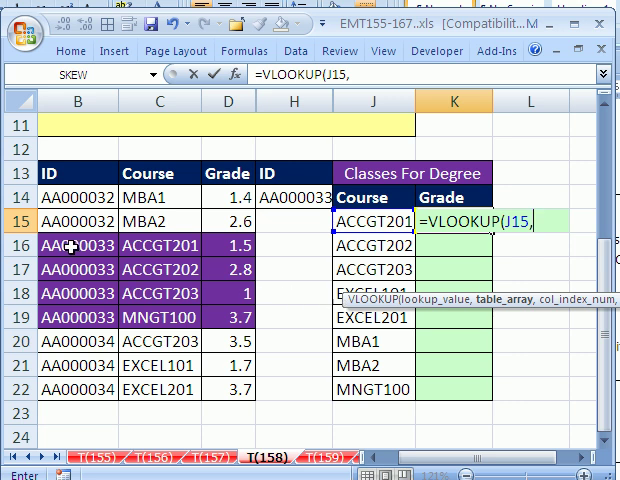
{"action": "mouse_move", "coordinate": [307, 219]}
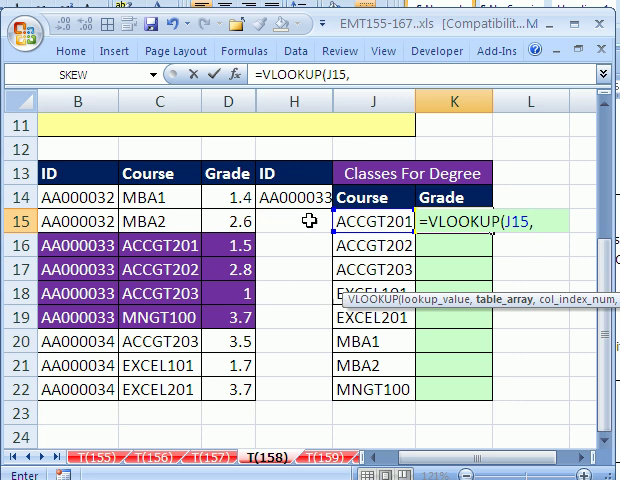
{"action": "mouse_move", "coordinate": [163, 241]}
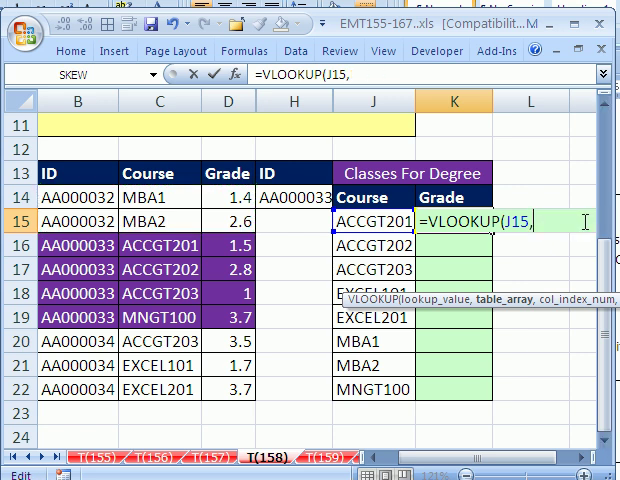
Nest an OFFSET inside the VLOOKUP, anchored on the ID header cell B13.
{"action": "type", "text": "of"}
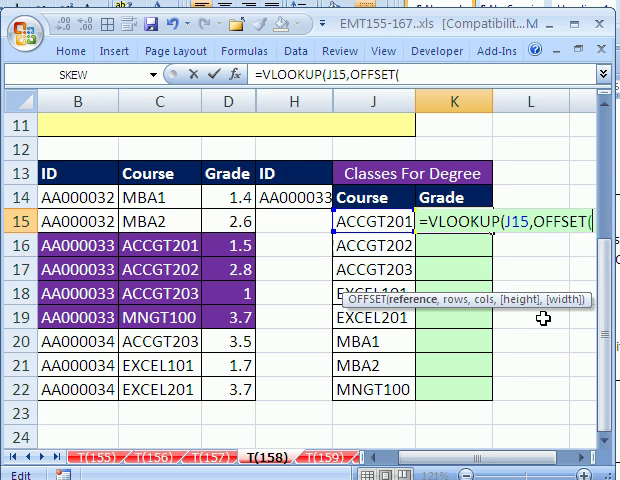
{"action": "mouse_move", "coordinate": [447, 305]}
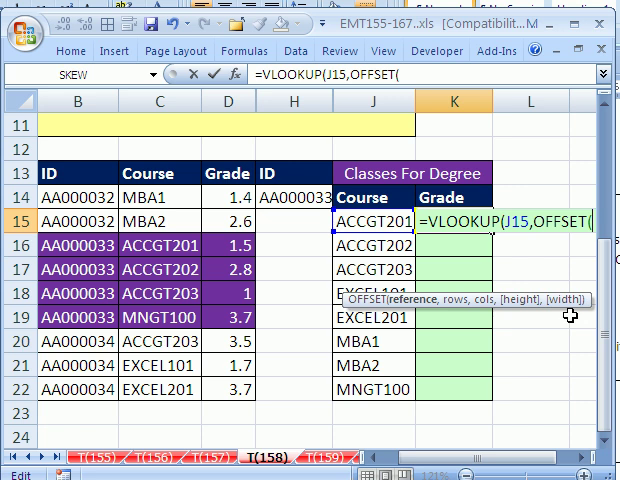
{"action": "mouse_move", "coordinate": [396, 318]}
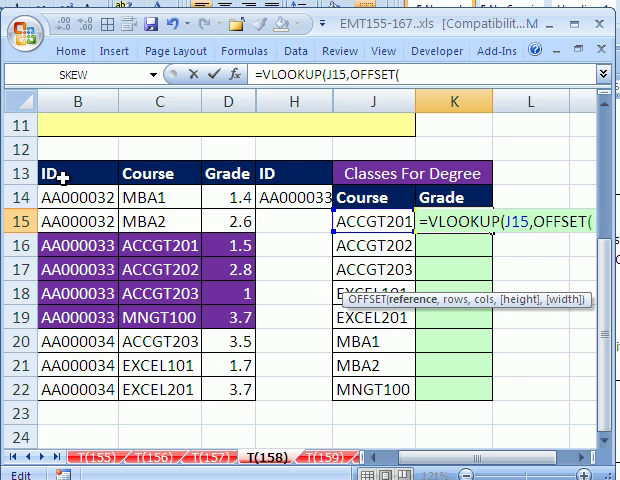
{"action": "left_click", "coordinate": [62, 173]}
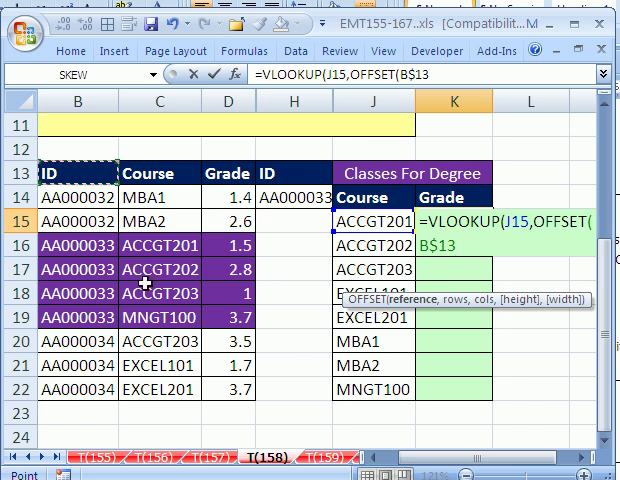
{"action": "mouse_move", "coordinate": [380, 348]}
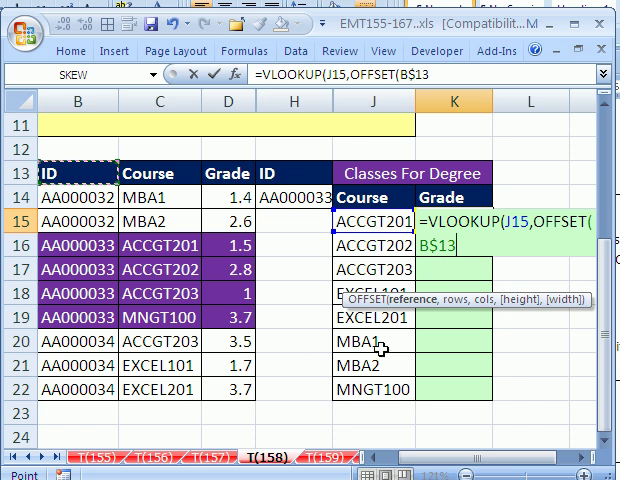
{"action": "type", "text": ","}
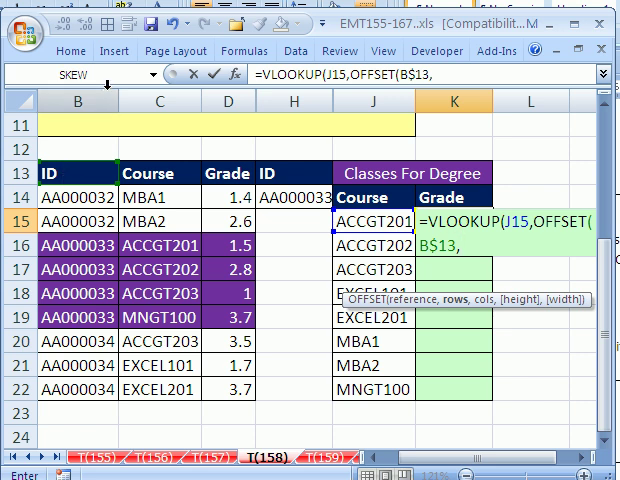
{"action": "mouse_move", "coordinate": [104, 185]}
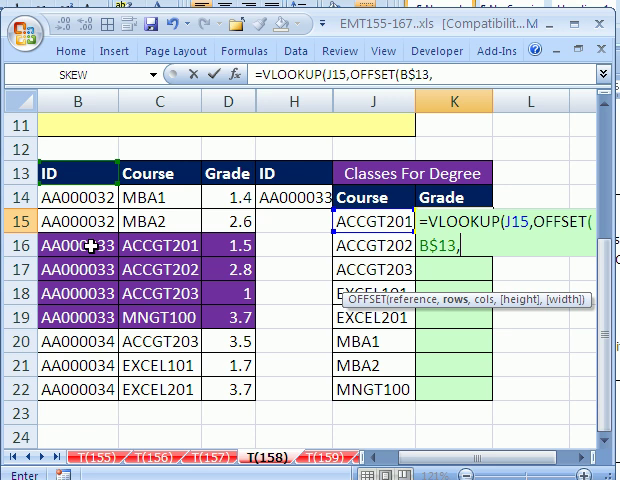
Begin a MATCH on the H14 student ID with exact match (0) for OFFSET's rows.
{"action": "type", "text": "ma"}
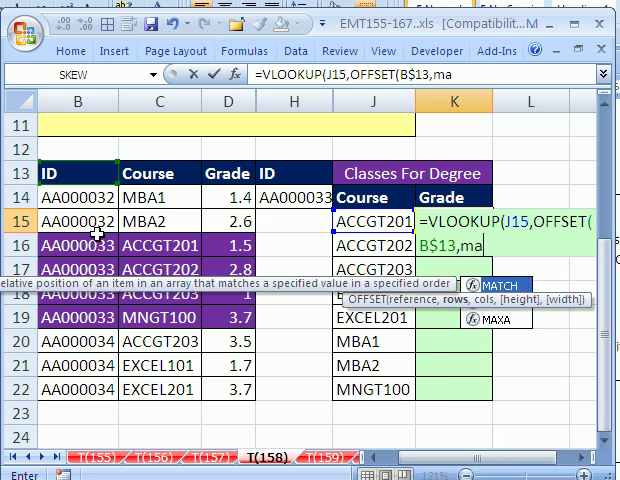
{"action": "type", "text": "MATCH("}
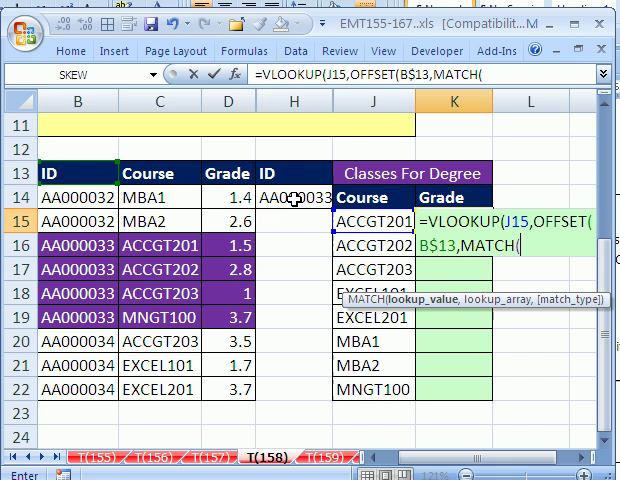
{"action": "left_click", "coordinate": [305, 197]}
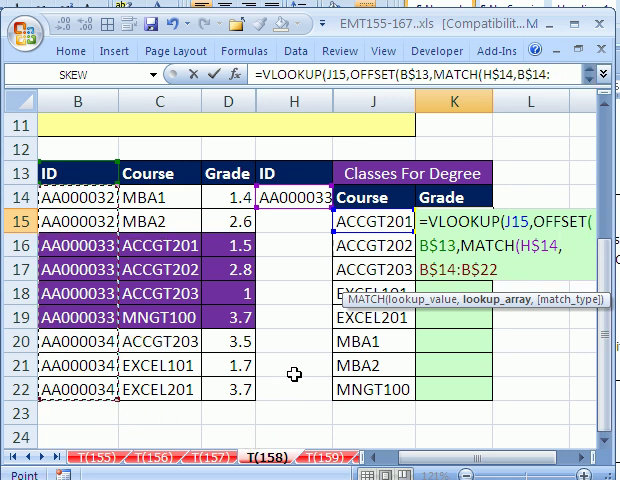
{"action": "type", "text": ",0"}
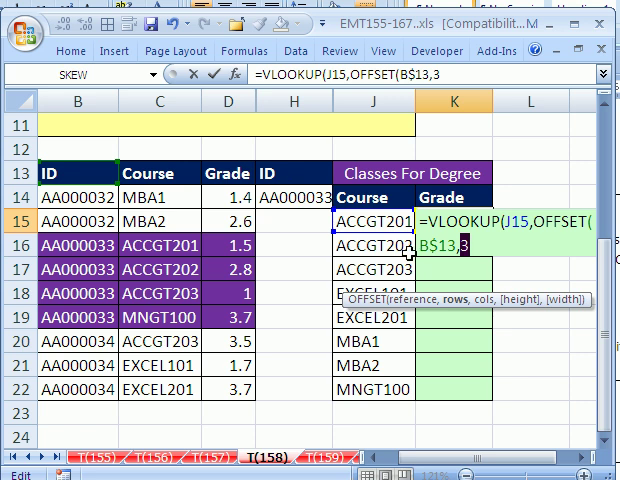
Set OFFSET's rows to MATCH(H$14,B$14:B$22,0) and its columns offset to 1.
{"action": "type", "text": "MATCH(H$14,B$14:B$22,0),"}
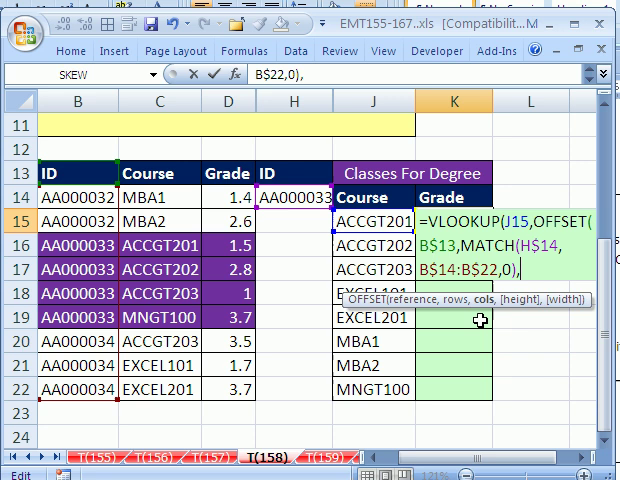
{"action": "mouse_move", "coordinate": [68, 170]}
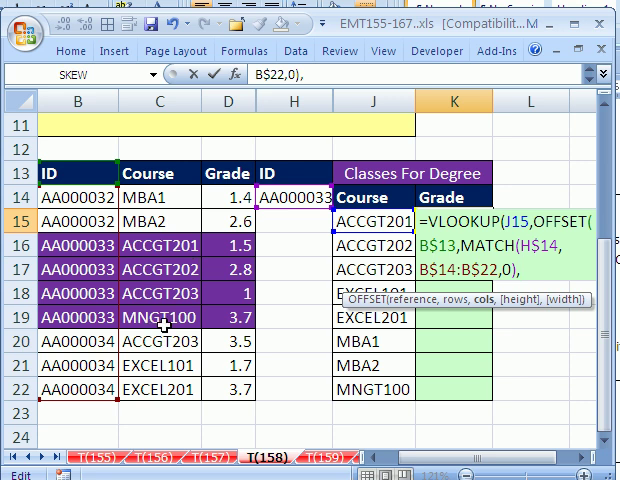
{"action": "type", "text": ",1,"}
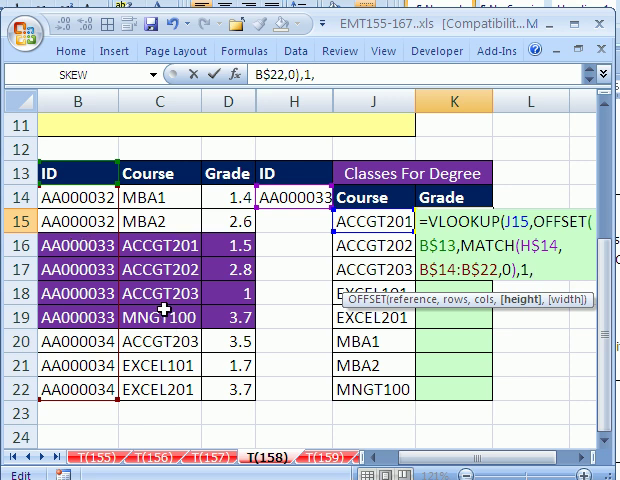
{"action": "mouse_move", "coordinate": [208, 267]}
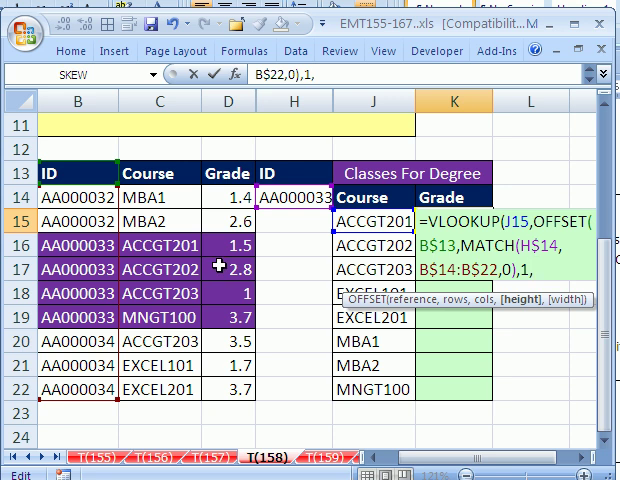
Use COUNTIF(B$14:B$22,H$14) as OFFSET's height, followed by a width of 2.
{"action": "type", "text": "counti"}
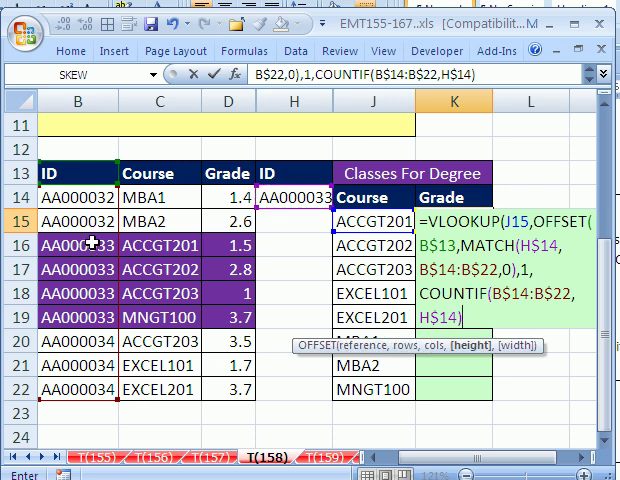
{"action": "mouse_move", "coordinate": [78, 303]}
{"action": "type", "text": ","}
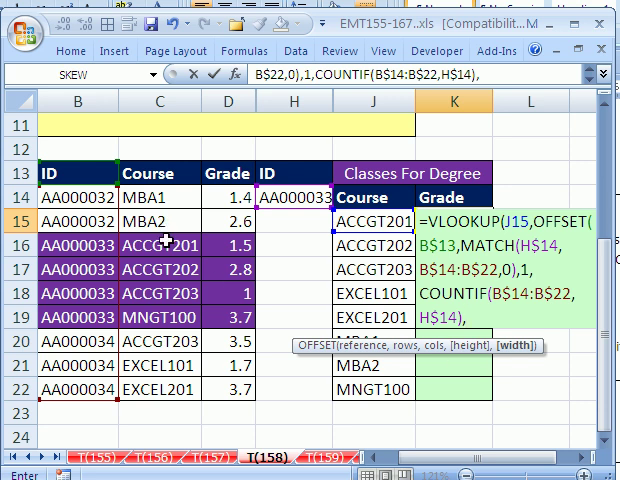
{"action": "mouse_move", "coordinate": [290, 231]}
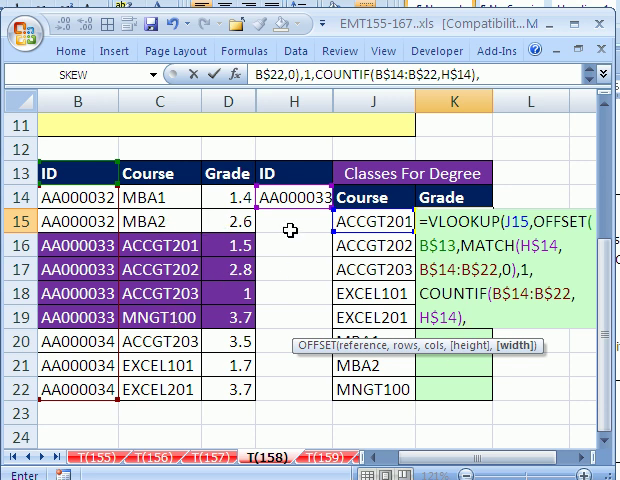
{"action": "type", "text": ",2),"}
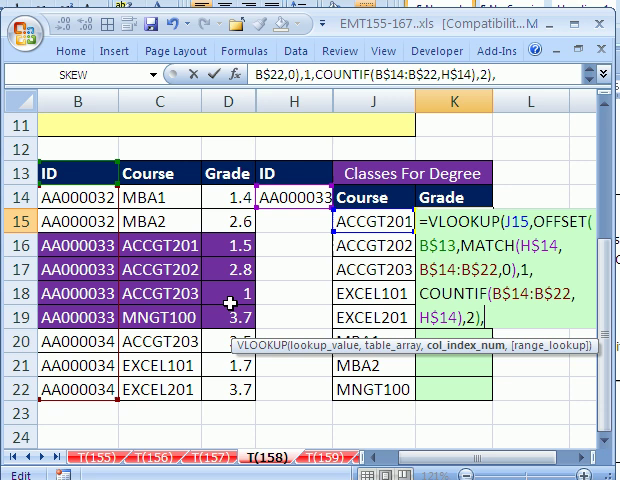
Set OFFSET's width to 2 columns, completing the VLOOKUP's lookup table range.
{"action": "type", "text": "2"}
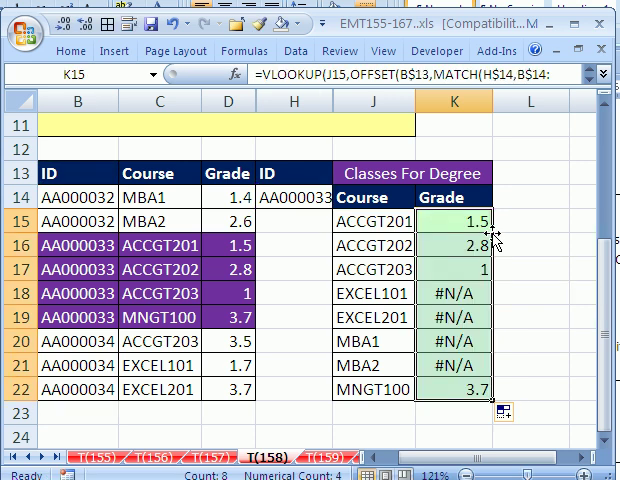
{"action": "mouse_move", "coordinate": [532, 341]}
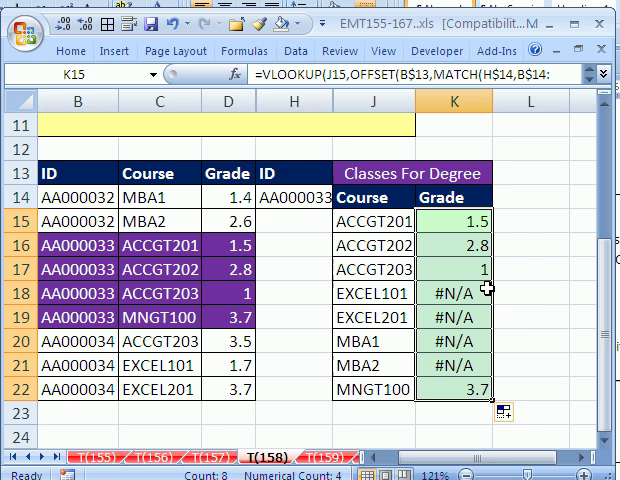
{"action": "mouse_move", "coordinate": [462, 214]}
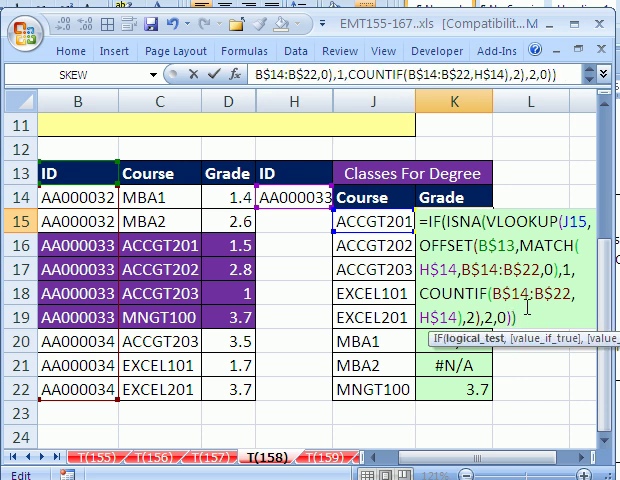
{"action": "mouse_move", "coordinate": [446, 382]}
{"action": "type", "text": ","}
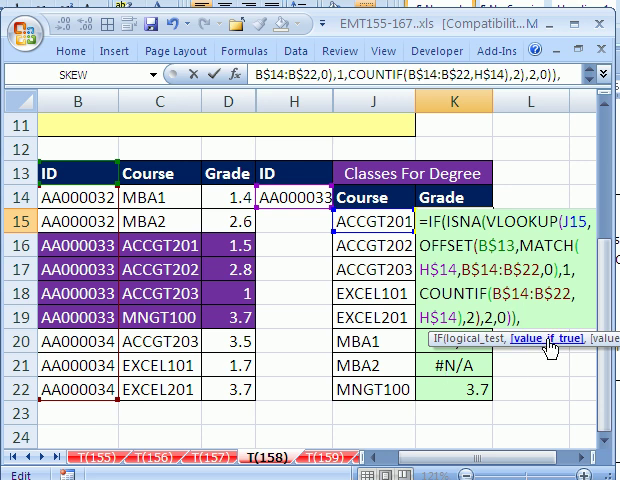
Wrap the lookup in IF(ISNA(...)) returning "" and enter it across K15:K22 with Ctrl+Enter.
{"action": "type", "text": "\"\","}
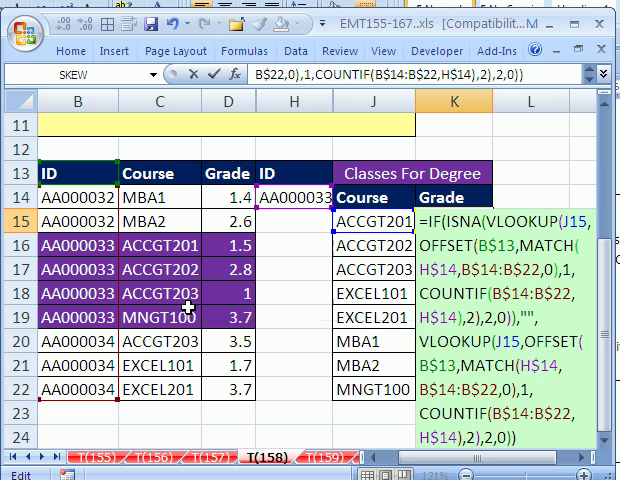
{"action": "key", "text": "Enter"}
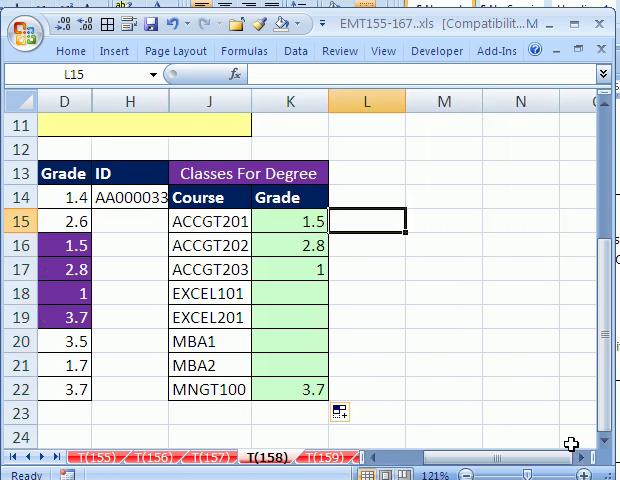
Enter =IFERROR(VLOOKUP(...),"") in L15, fill it to L22, and compare with K15's formula.
{"action": "type", "text": "="}
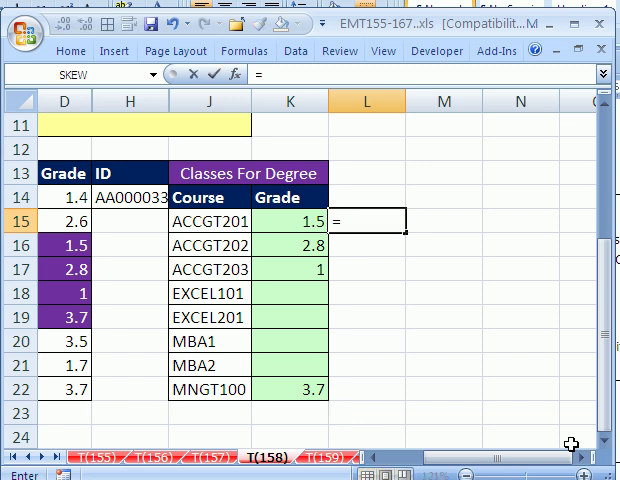
{"action": "type", "text": "ife"}
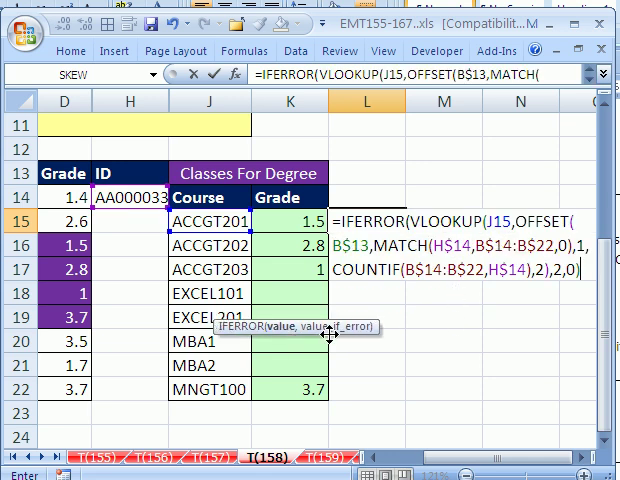
{"action": "mouse_move", "coordinate": [323, 345]}
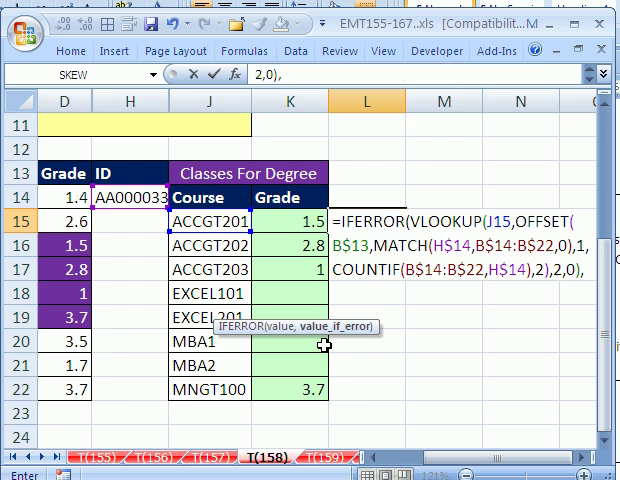
{"action": "type", "text": ",\"\")"}
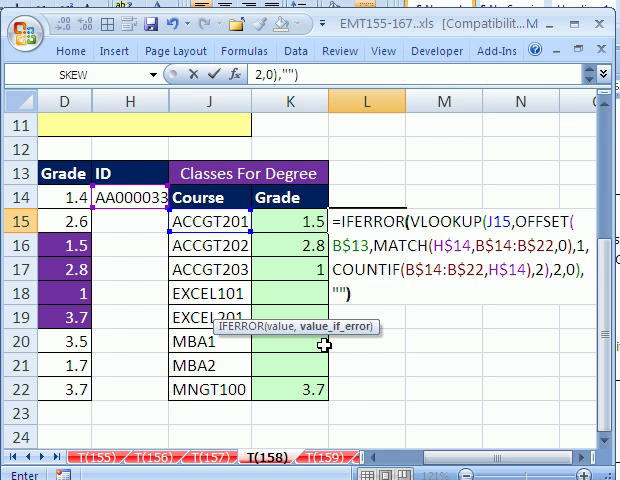
{"action": "key", "text": "Enter"}
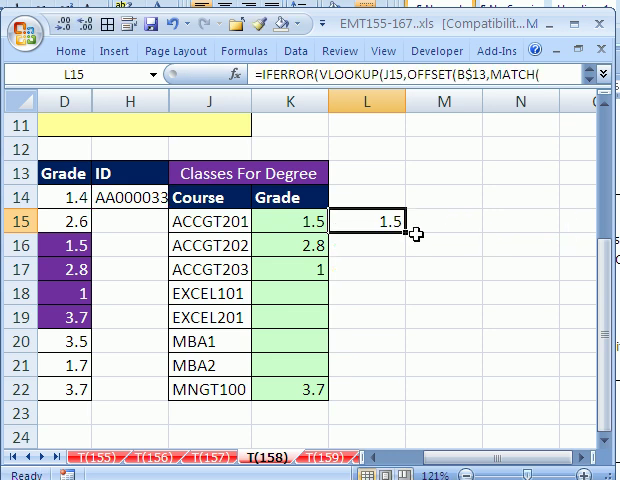
{"action": "left_click_drag", "start_coordinate": [405, 222], "coordinate": [405, 390]}
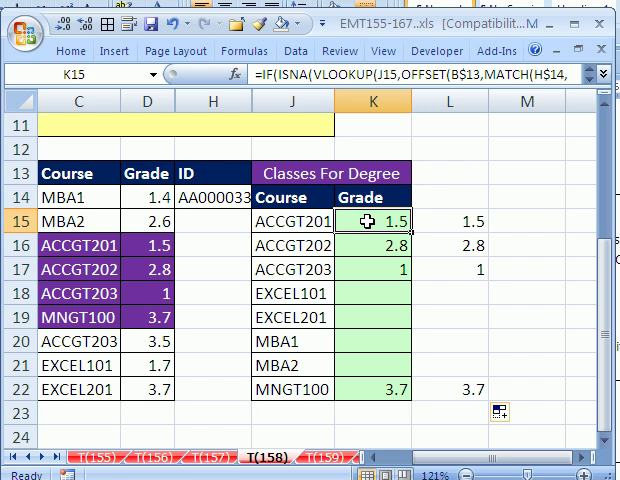
{"action": "double_click", "coordinate": [372, 221]}
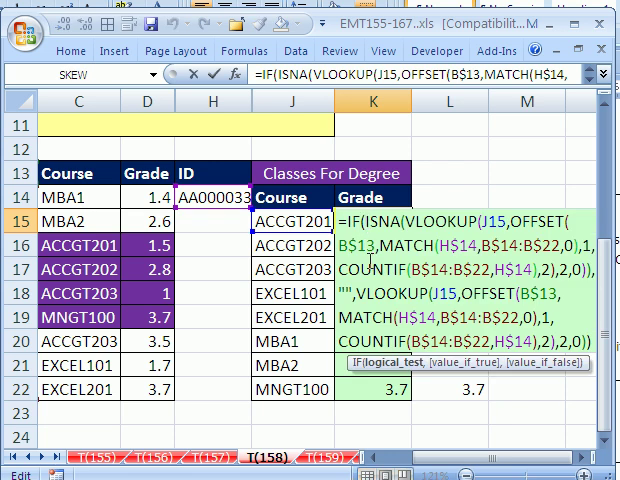
{"action": "key", "text": "Enter"}
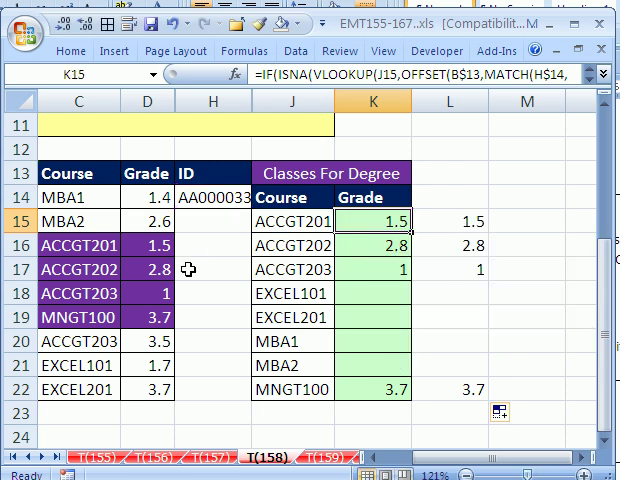